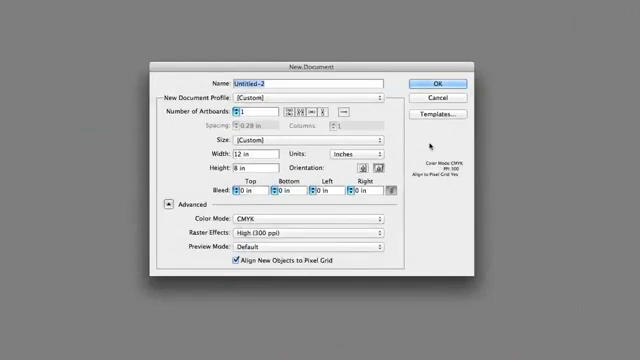
# - Name the new document 'ENVELOP' in the New Document dialog
pyautogui.write('ENVELOP')
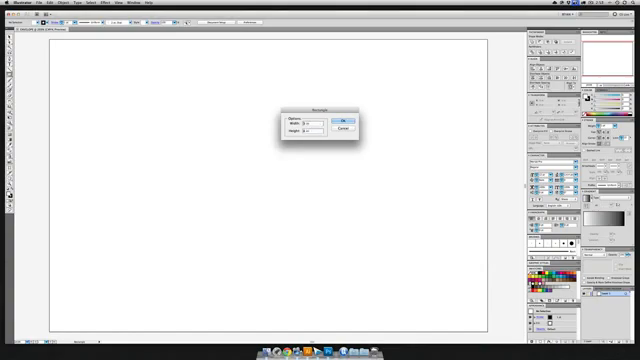
# - Create the envelope rectangle and drag out a small square for the top-edge row
pyautogui.click(344, 118)
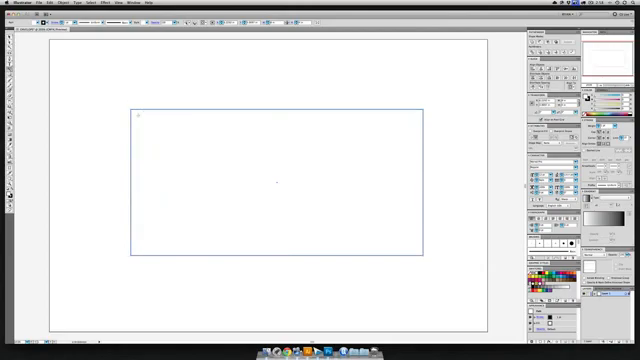
pyautogui.moveTo(134, 124); pyautogui.dragTo(348, 124)
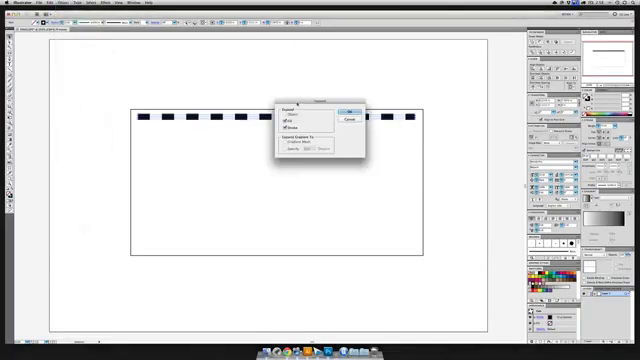
# - Apply a horizontal shear so the row of squares becomes slanted airmail dashes
pyautogui.click(348, 108)
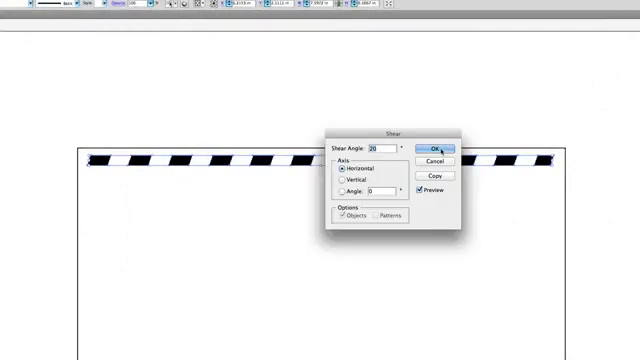
pyautogui.click(432, 146)
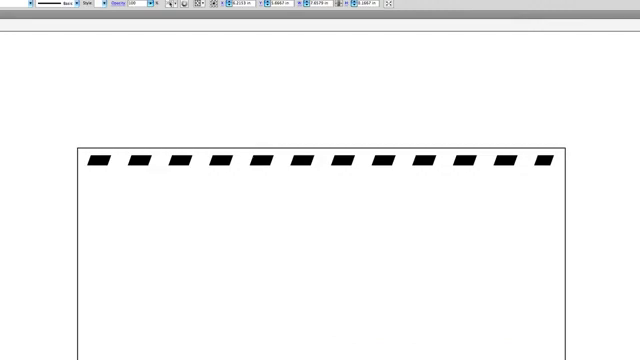
# - Drag a copy of the slanted dash row across to position it along another envelope edge
pyautogui.moveTo(0, 232); pyautogui.dragTo(416, 232)
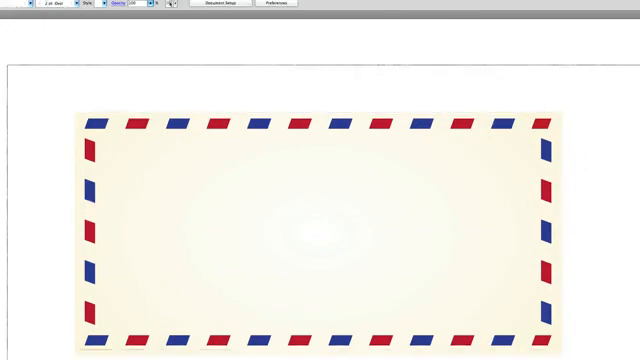
# - Place the first postmark circle near the envelope's upper left
pyautogui.click(320, 230)
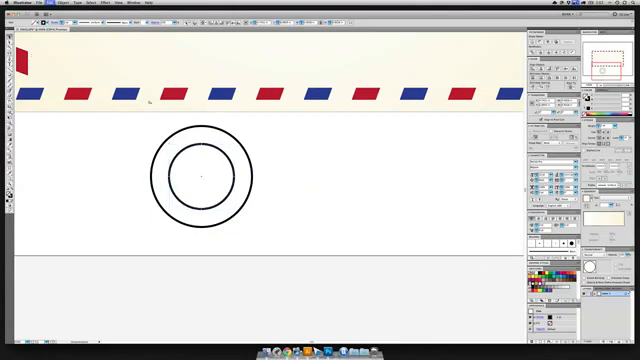
# - Add an inner detail element to the circular postmark
pyautogui.click(204, 176)
pyautogui.write('13')
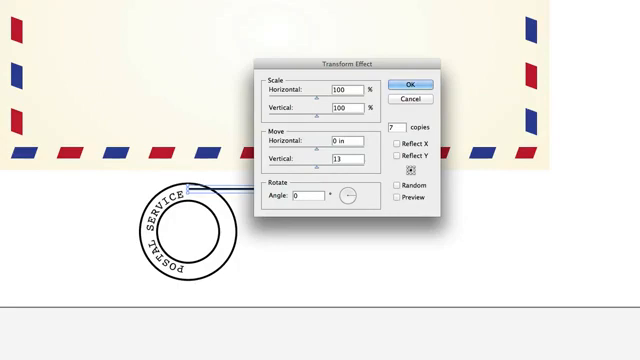
# - Confirm the Transform effect so the line repeats into evenly spaced horizontal copies
pyautogui.click(396, 198)
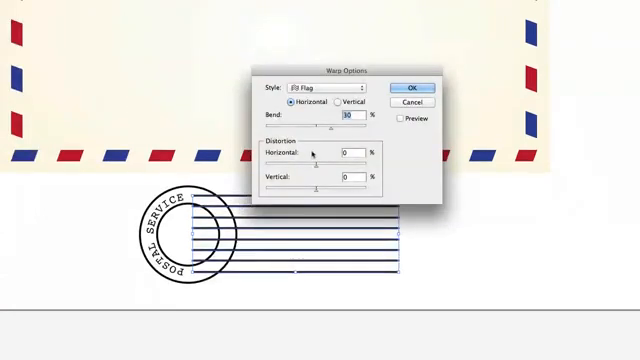
# - Confirm the Flag warp so the cancellation lines bend into a gentle wave
pyautogui.click(396, 116)
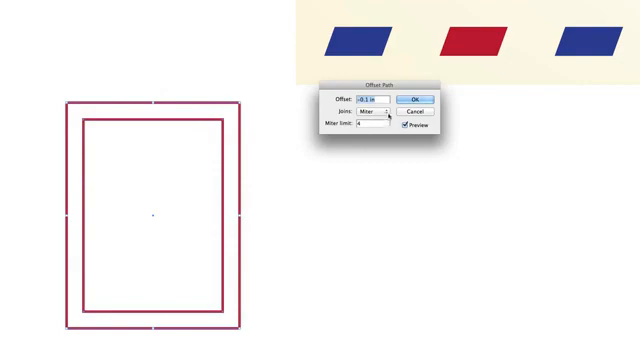
# - Confirm the Offset Path to add a slightly larger outline around the stamp rectangle
pyautogui.click(412, 96)
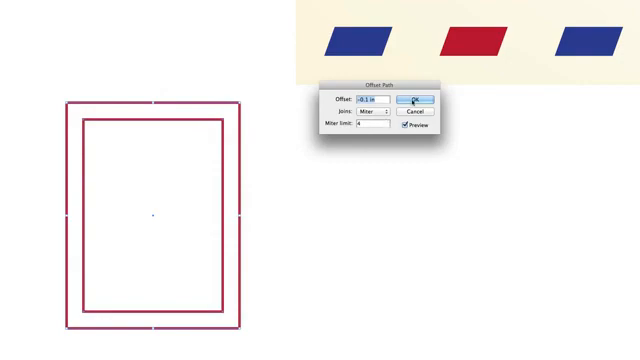
pyautogui.click(412, 98)
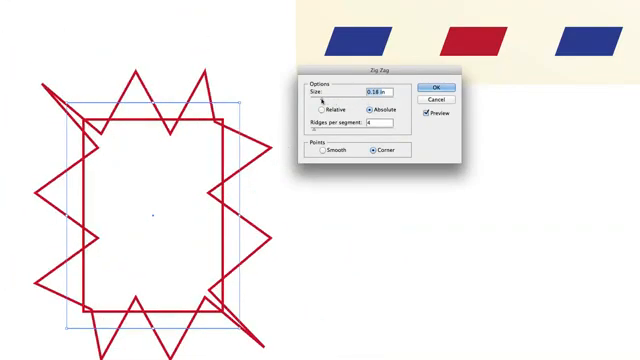
# - Set the Zig Zag effect to Smooth points with 2 ridges per segment for a scalloped stamp edge
pyautogui.click(324, 104)
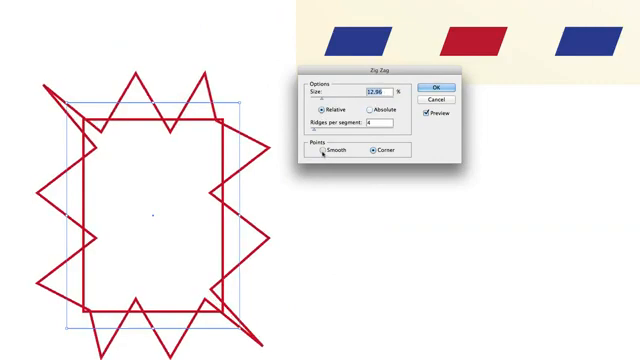
pyautogui.click(318, 148)
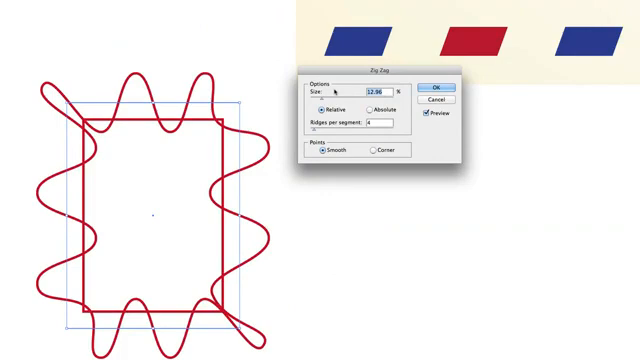
pyautogui.write('2')
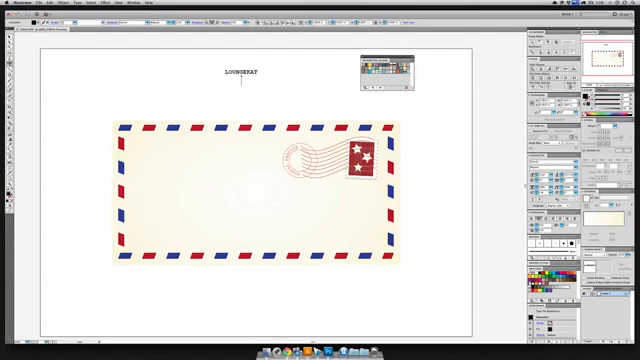
# - Enter the recipient lines VECTOR.TUTS+, 2 ENVATO WAY and MELBOURNE, AU in the lower-right address block
pyautogui.write('VECTOR.TUTS+')
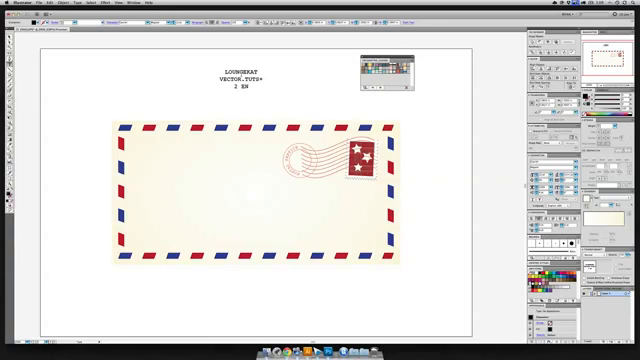
pyautogui.write('ENVATO WAY')
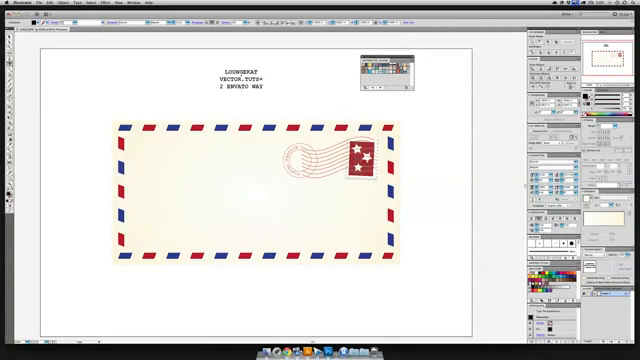
pyautogui.write('HELBOURNE, AU')
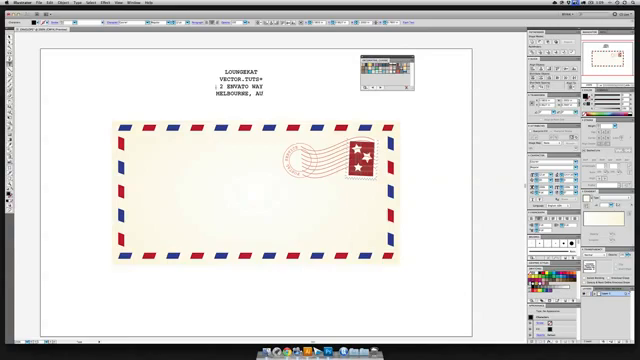
pyautogui.doubleClick(228, 100)
pyautogui.write('RYAN')
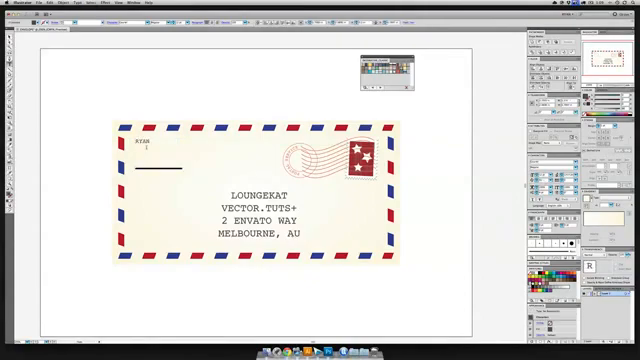
# - Enter the return address QUINTALDESIGNS, WORLD WEB ST., BOSTON, MA in the top-left corner
pyautogui.write('QUINTAL')
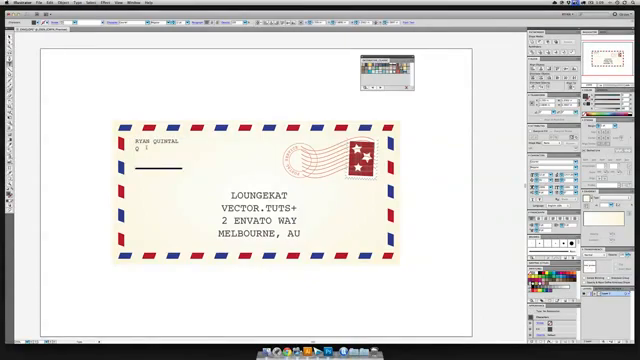
pyautogui.write('UINTALDESIGNS')
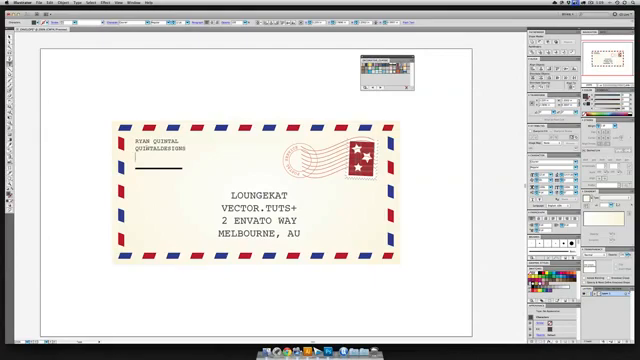
pyautogui.write('W')
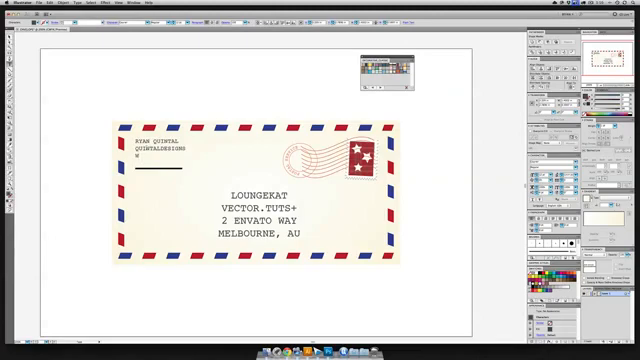
pyautogui.write('ORLD WEB')
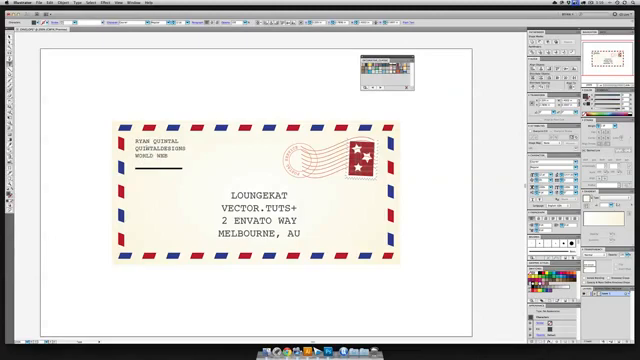
pyautogui.write('ST.')
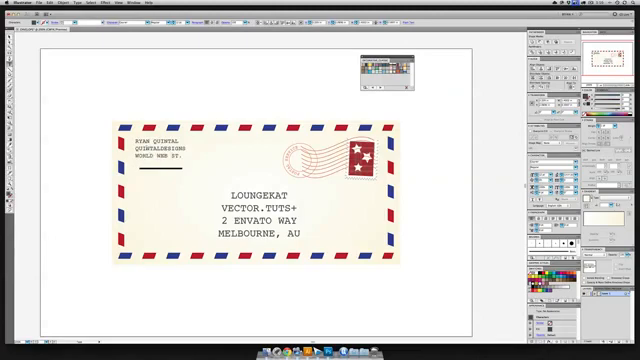
pyautogui.write('BOSTON')
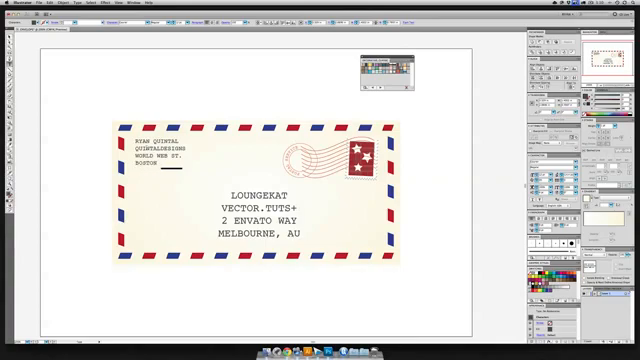
pyautogui.write('MA')
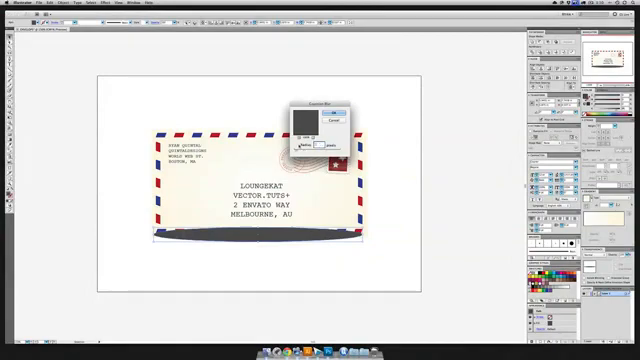
# - Apply the Gaussian Blur to the dark shape under the envelope to soften the shadow
pyautogui.click(340, 108)
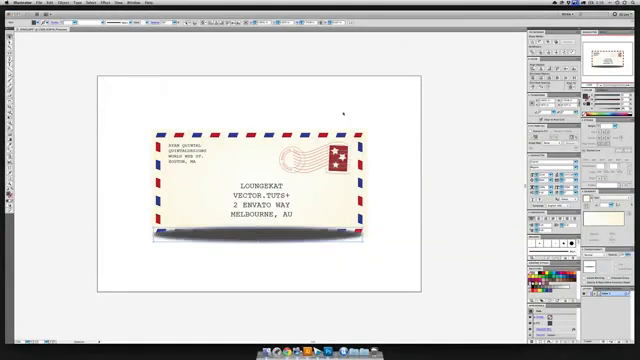